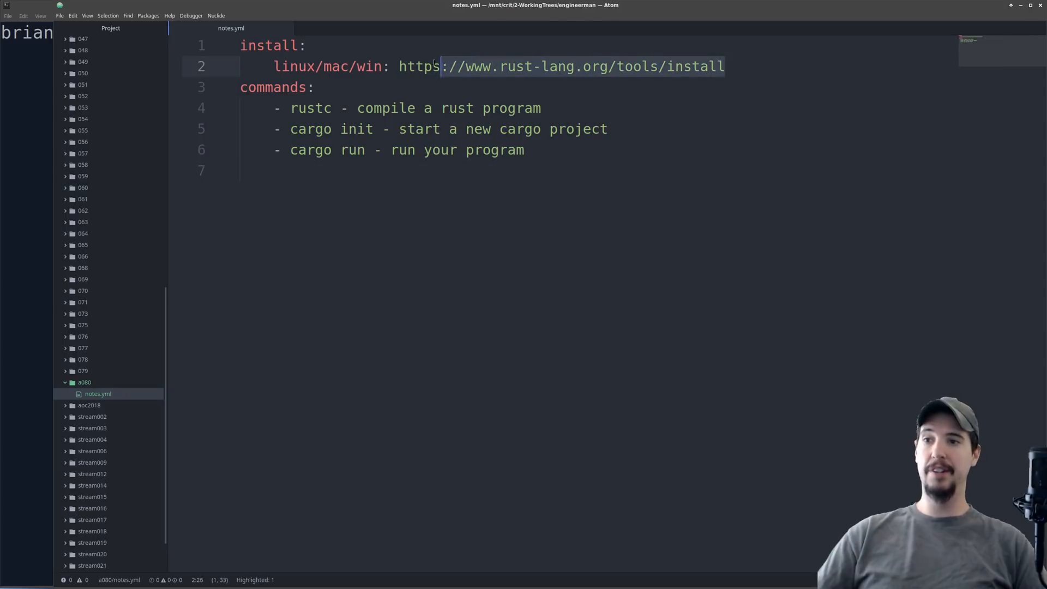
# Follow the notes link to the Rust install page and select the curl rustup command.
pyautogui.click(560, 66)
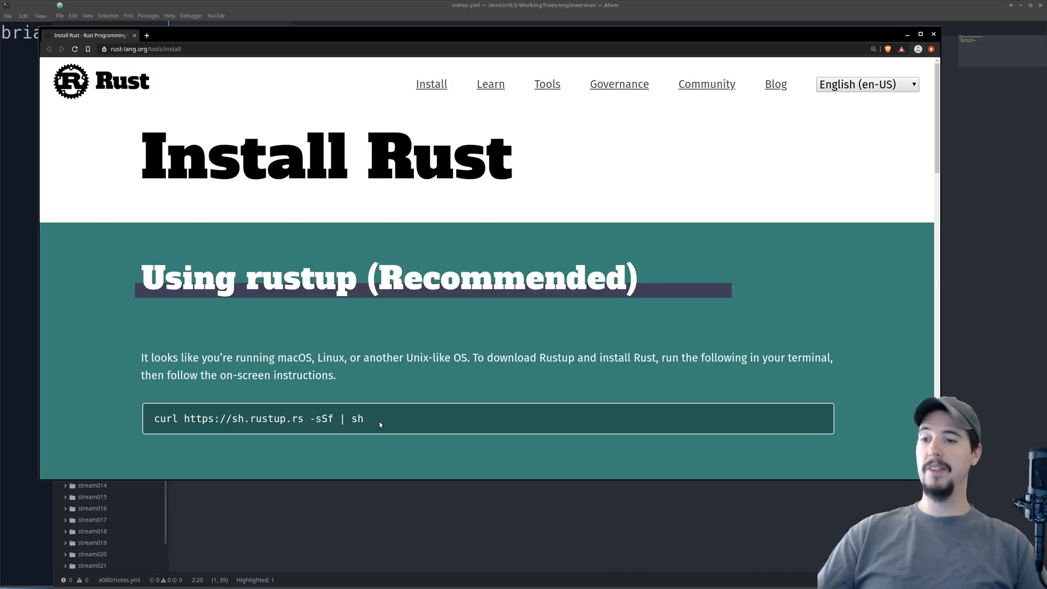
pyautogui.tripleClick(260, 419)
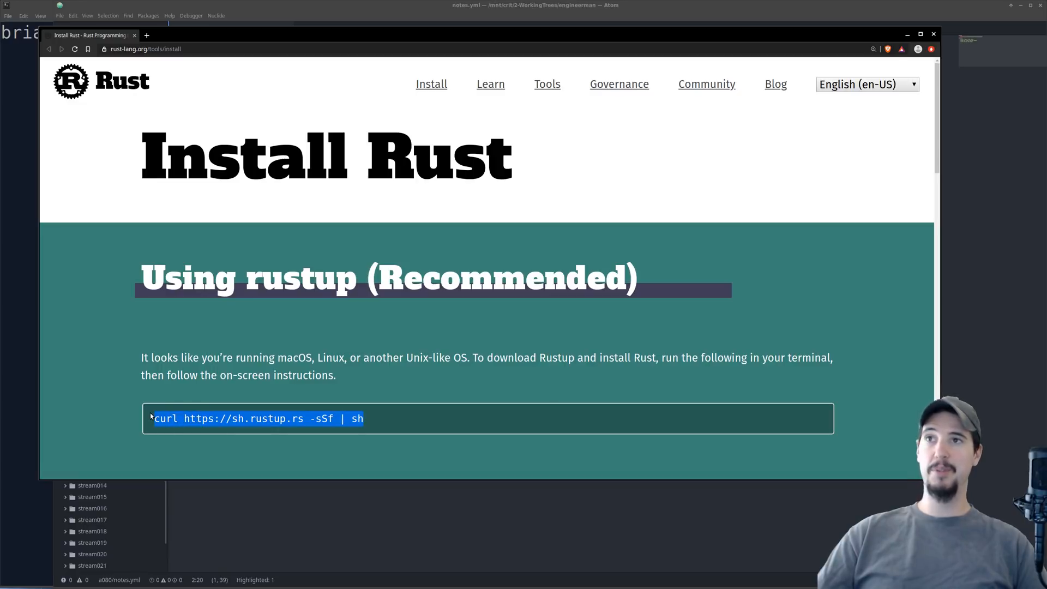
pyautogui.moveTo(368, 419)
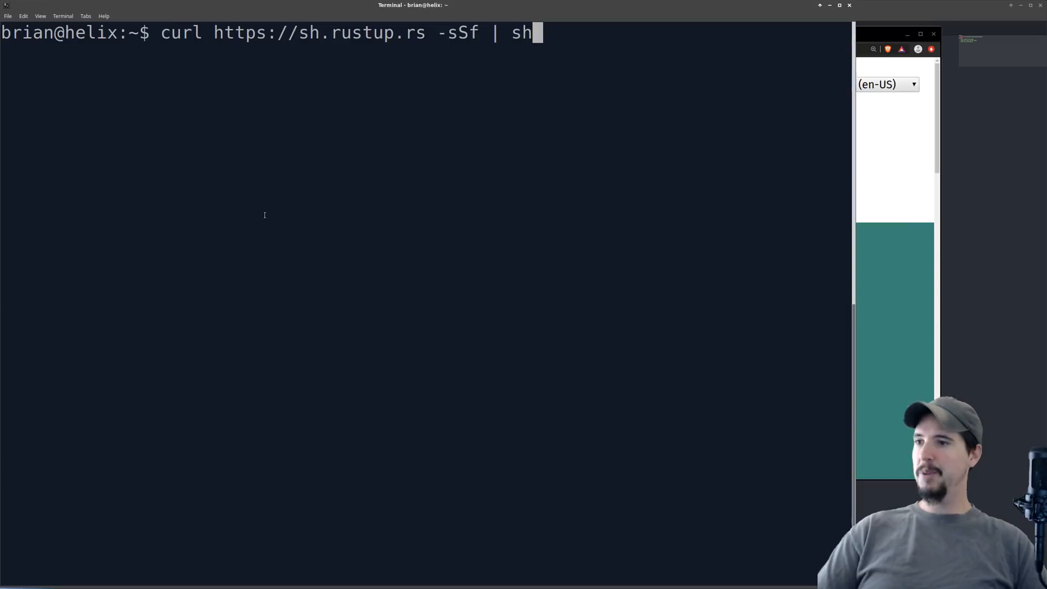
# Run the pasted curl rustup install command at the home-folder prompt.
pyautogui.press('Return')
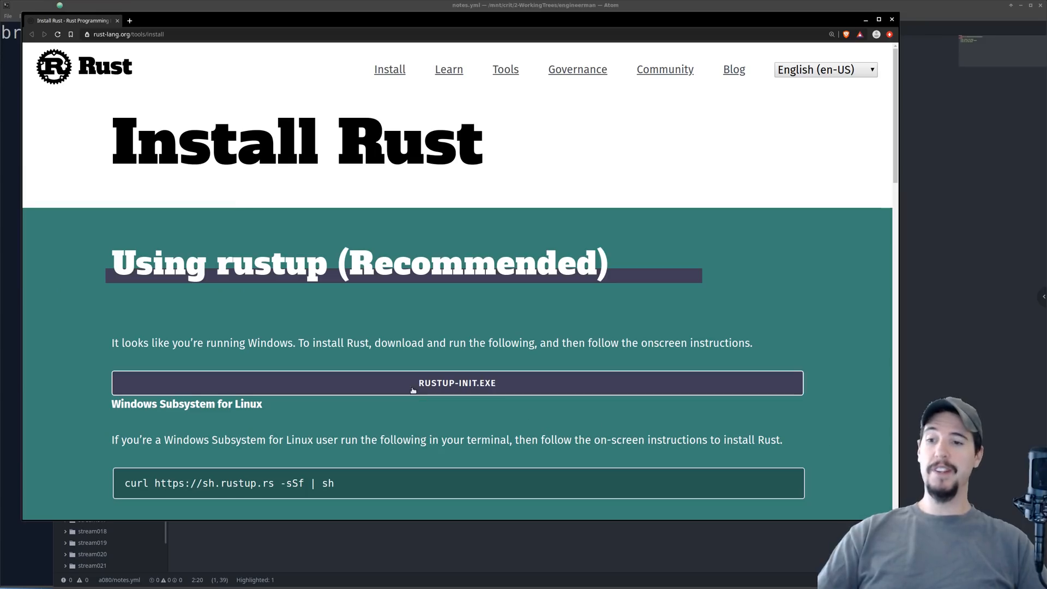
pyautogui.moveTo(457, 383)
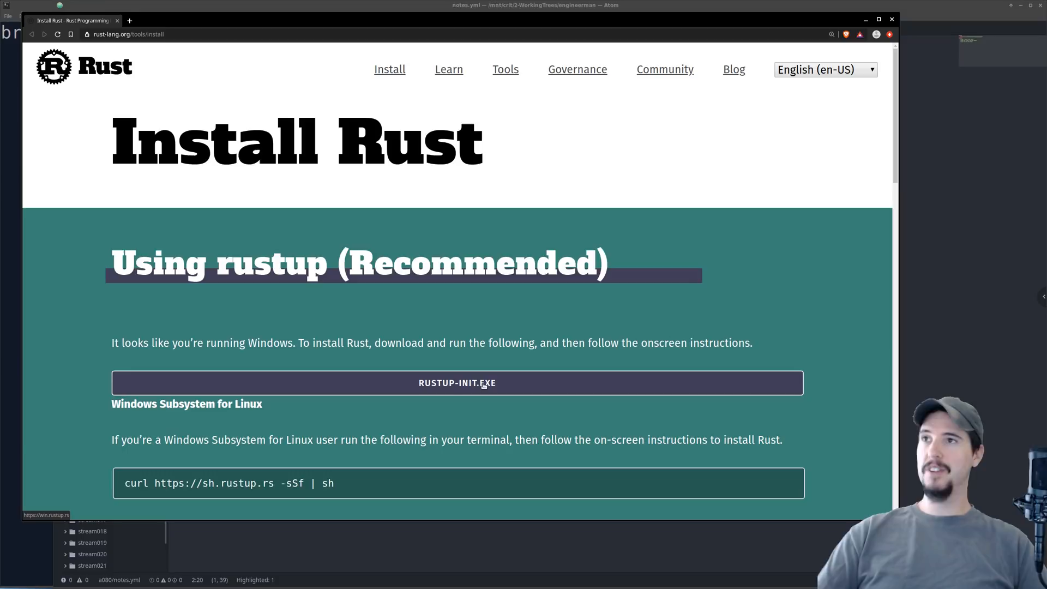
pyautogui.moveTo(559, 428)
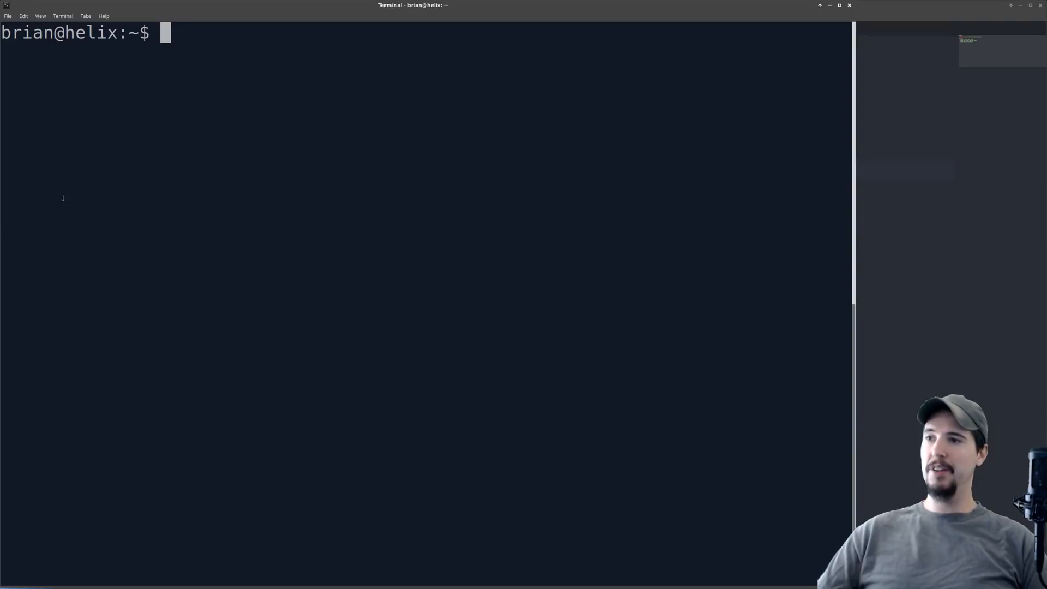
# Run rustc --version to confirm rustc 1.28.0 is installed.
pyautogui.write('rustc --version')
pyautogui.write('cargo --ver')
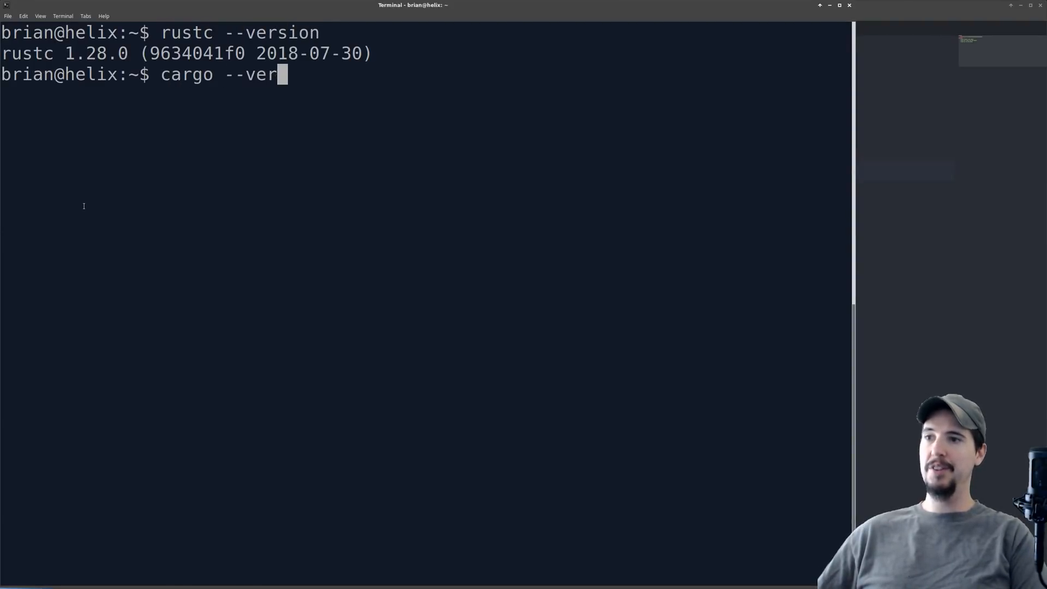
pyautogui.press('Return')
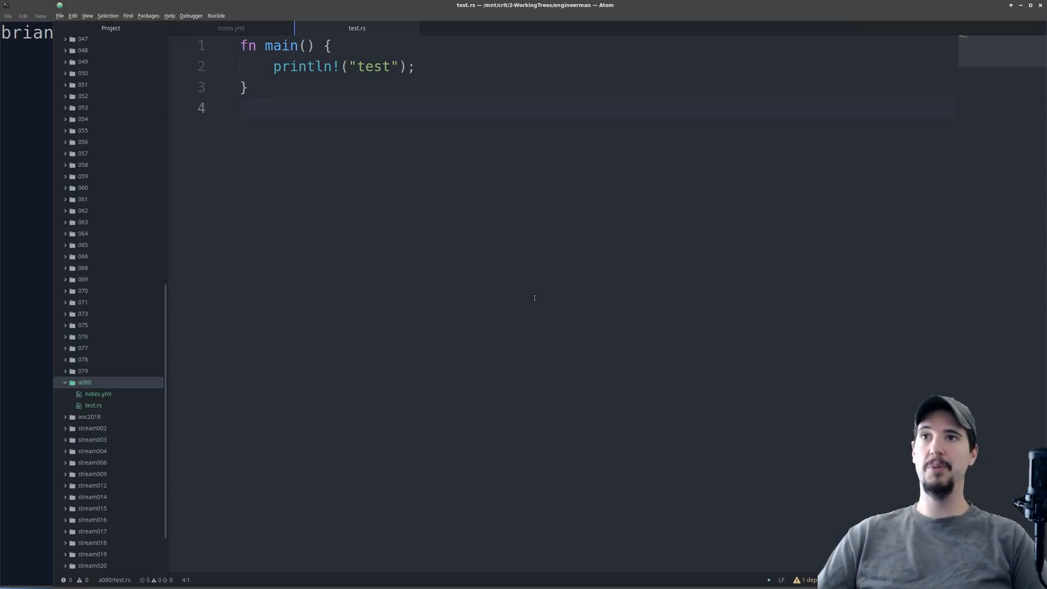
# Write 'hello world!' into the test.rs source in the a080 folder.
pyautogui.write('hello world!')
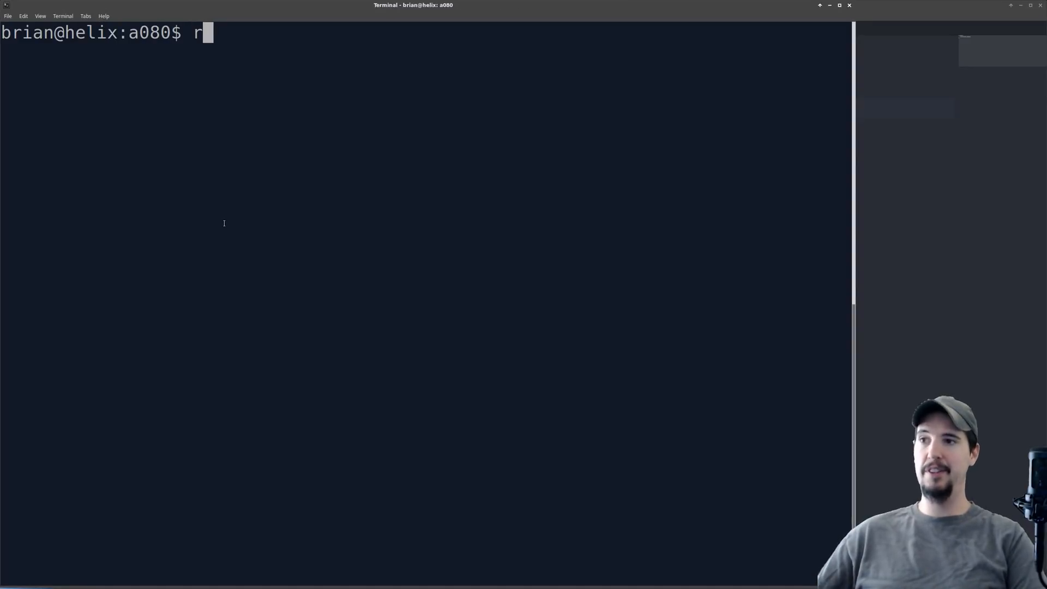
# Compile test.rs with rustc and run the resulting ./test executable.
pyautogui.write('ustc test.rs')
pyautogui.write('ls -l')
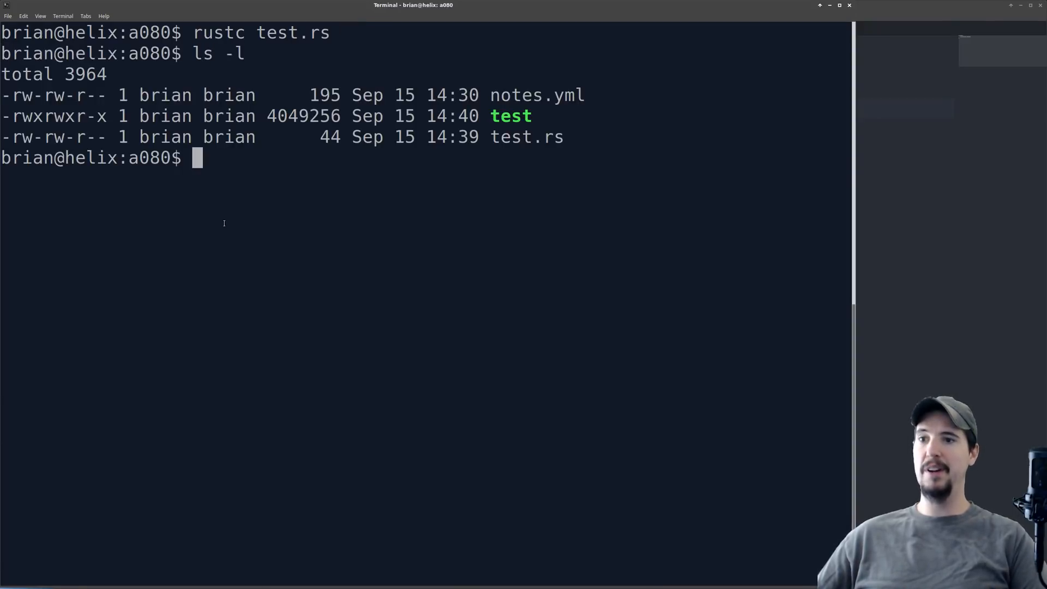
pyautogui.write('.')
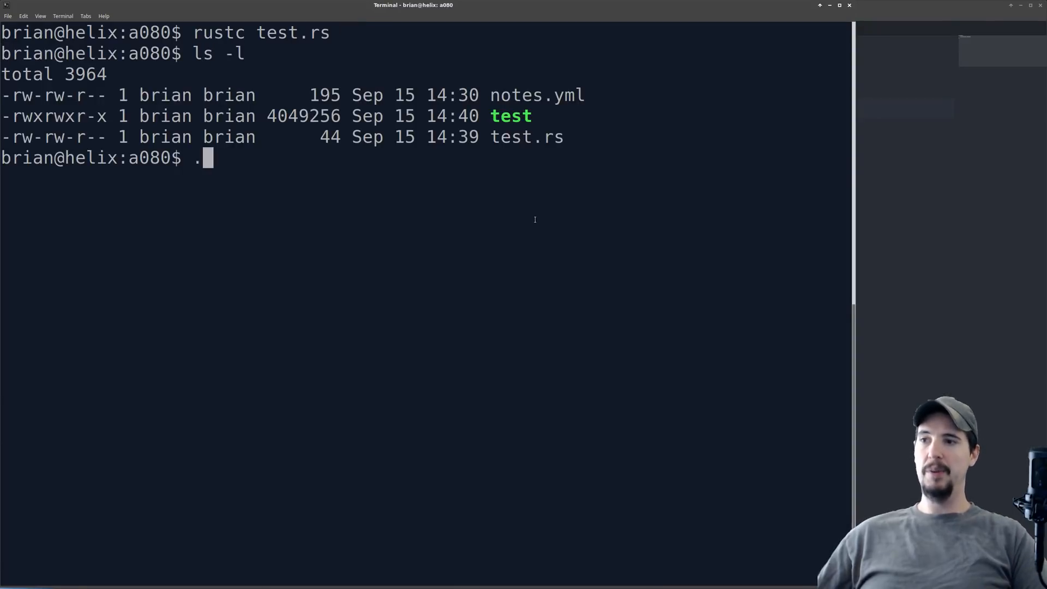
pyautogui.press('Return')
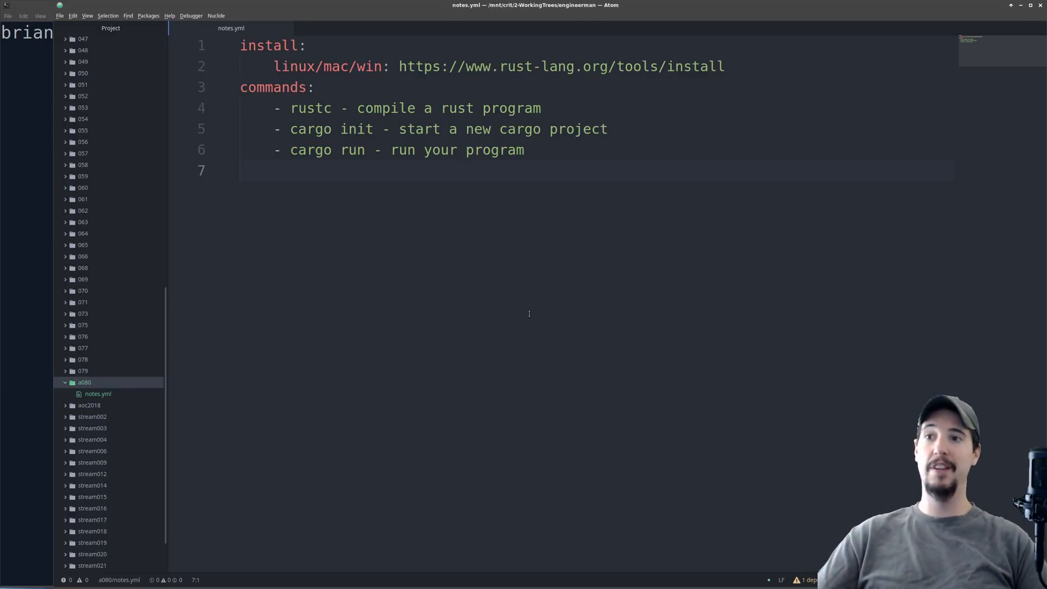
# Run cargo init in a080 and list the new src/main.rs and Cargo.toml with ls -l.
pyautogui.click(244, 170)
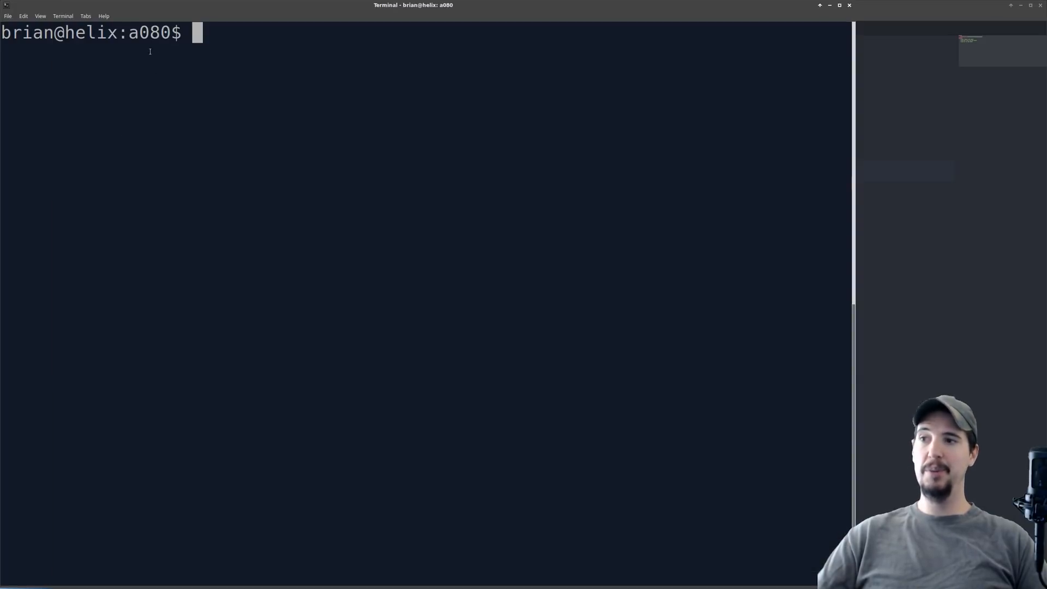
pyautogui.moveTo(365, 204)
pyautogui.write('cargo init')
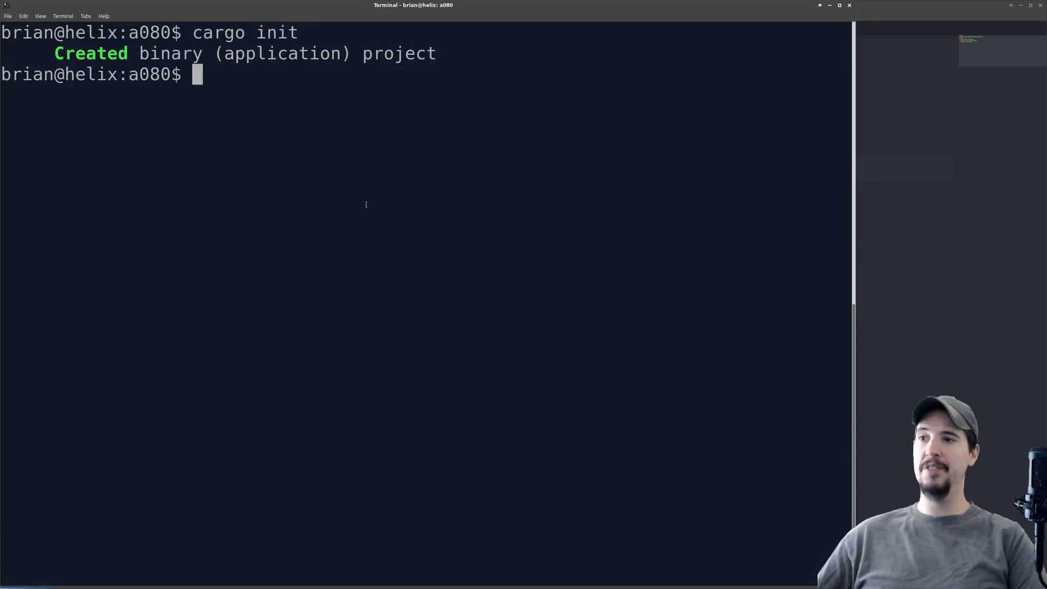
pyautogui.write('ls -l')
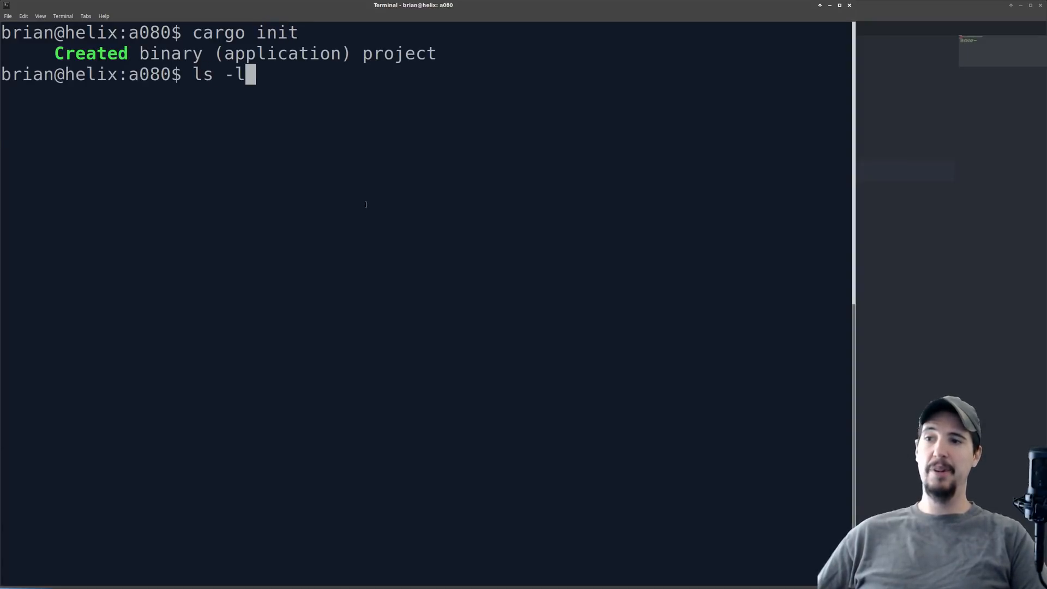
pyautogui.press('Return')
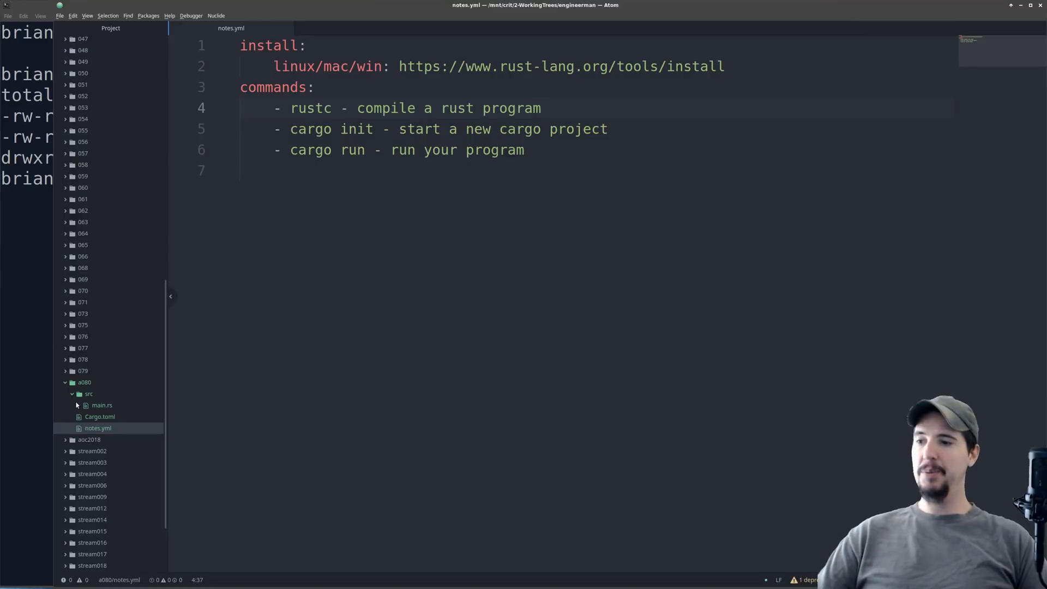
# View the generated Hello, world main.rs and Cargo.toml for package a080.
pyautogui.click(101, 404)
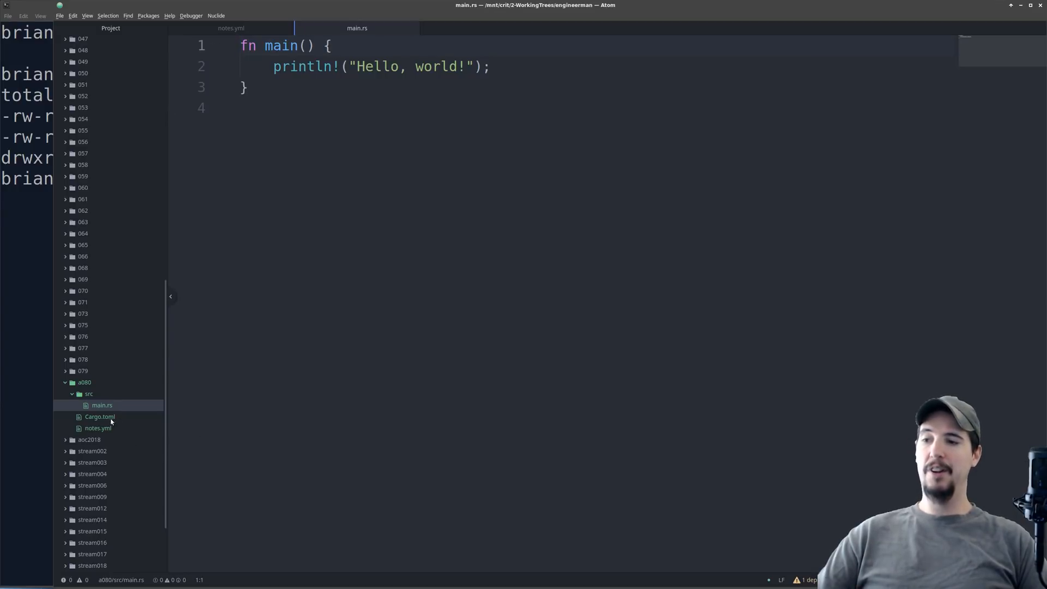
pyautogui.click(99, 416)
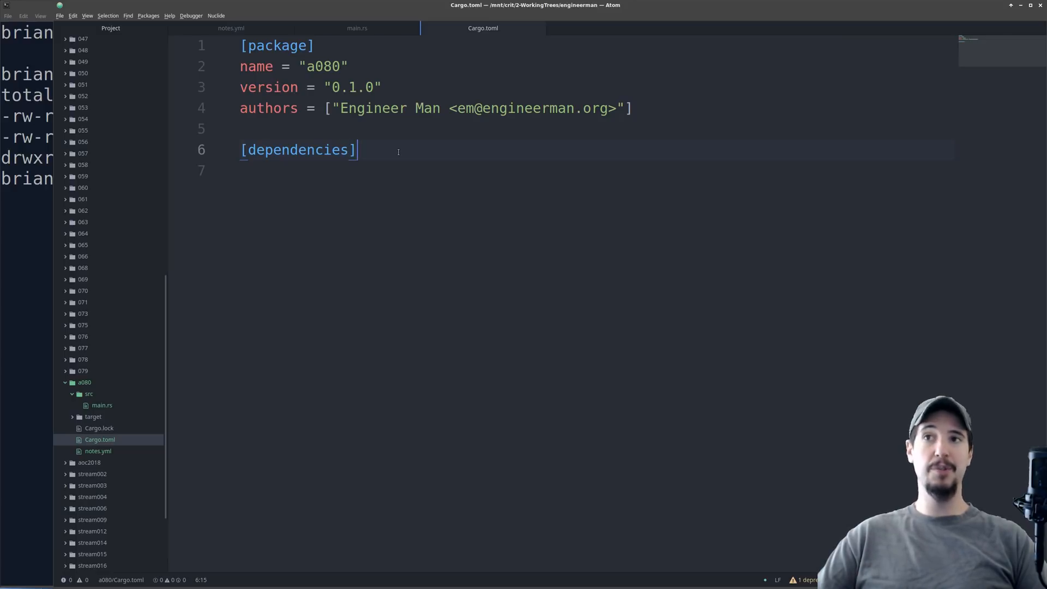
pyautogui.moveTo(699, 189)
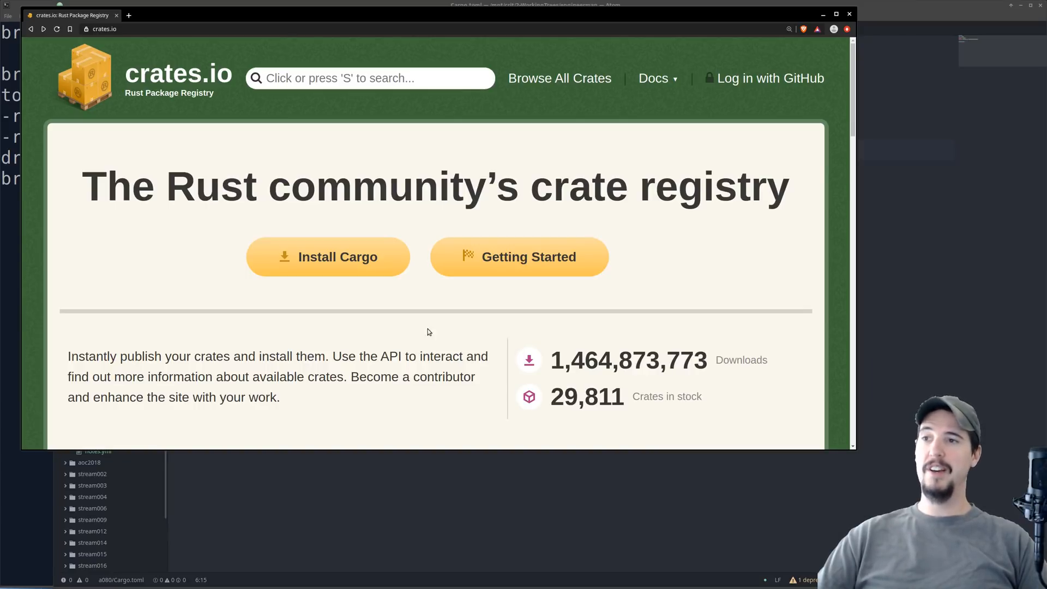
# Find log (0.4.8) under Most Downloaded and reach its Cargo.toml snippet.
pyautogui.scroll(-3)
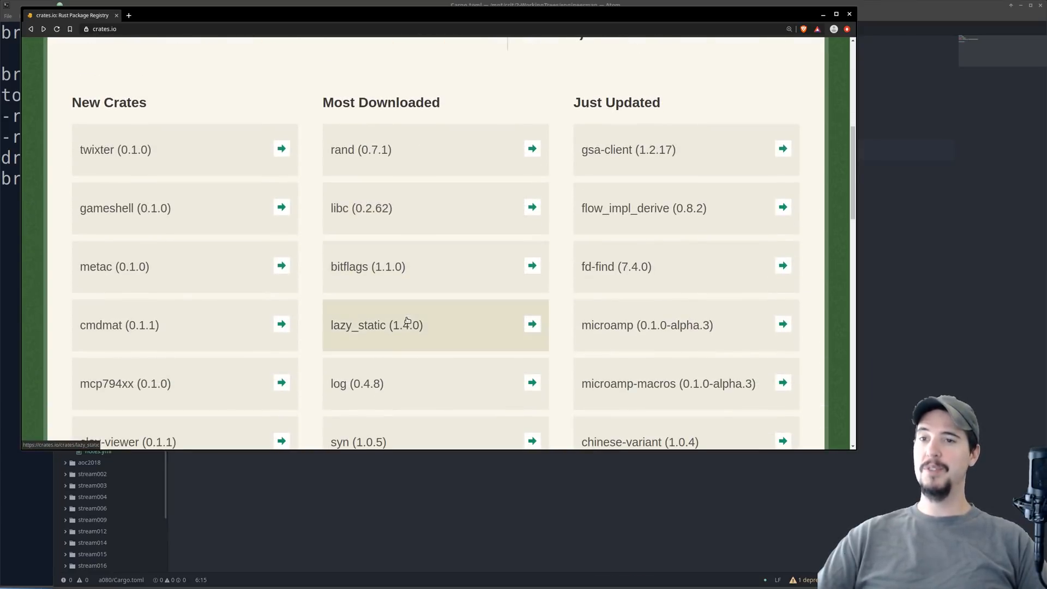
pyautogui.moveTo(559, 245)
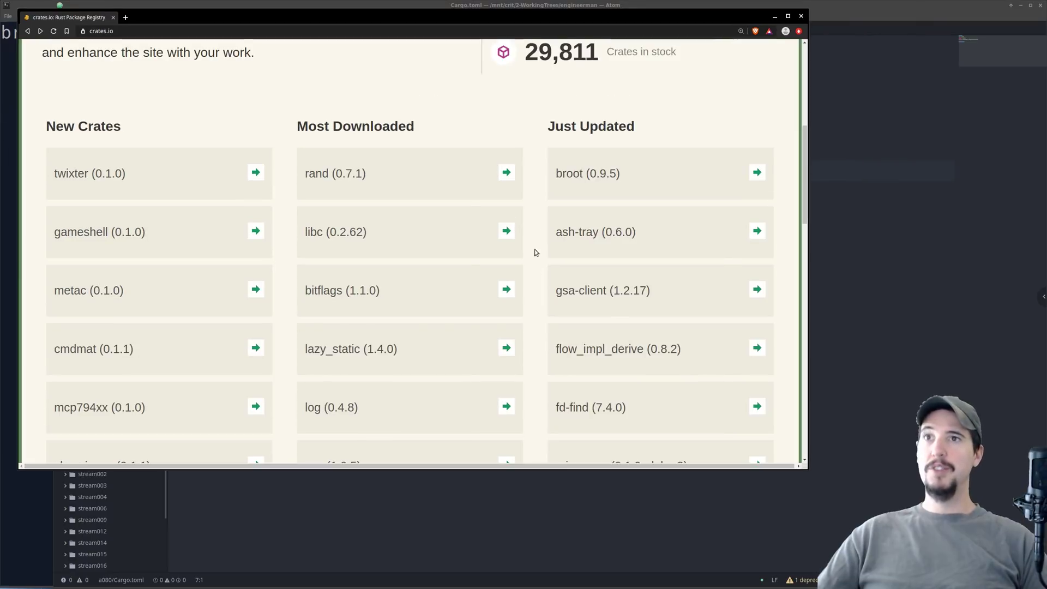
pyautogui.click(331, 407)
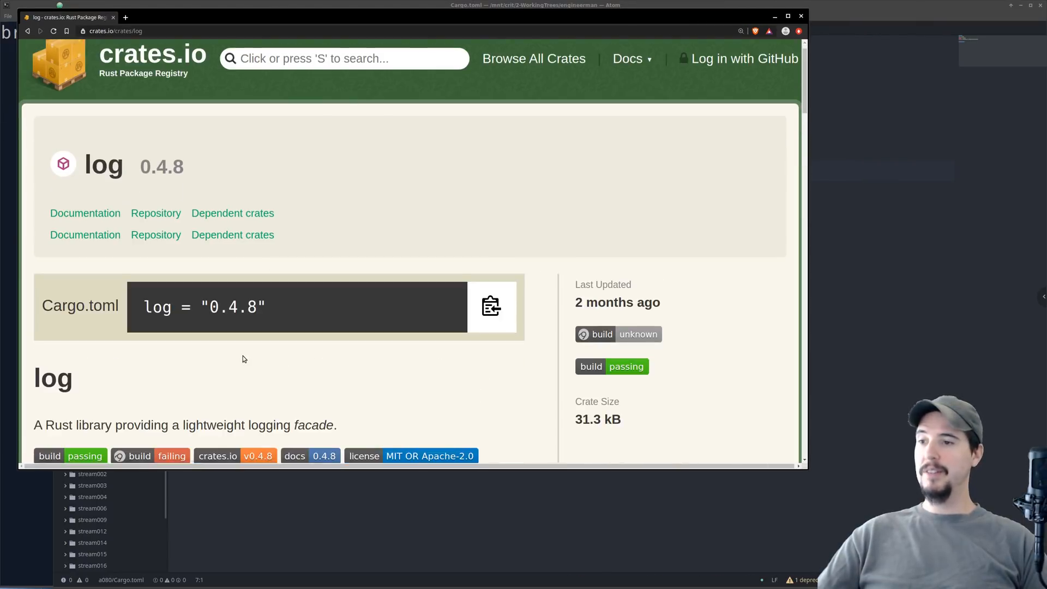
pyautogui.scroll(-3)
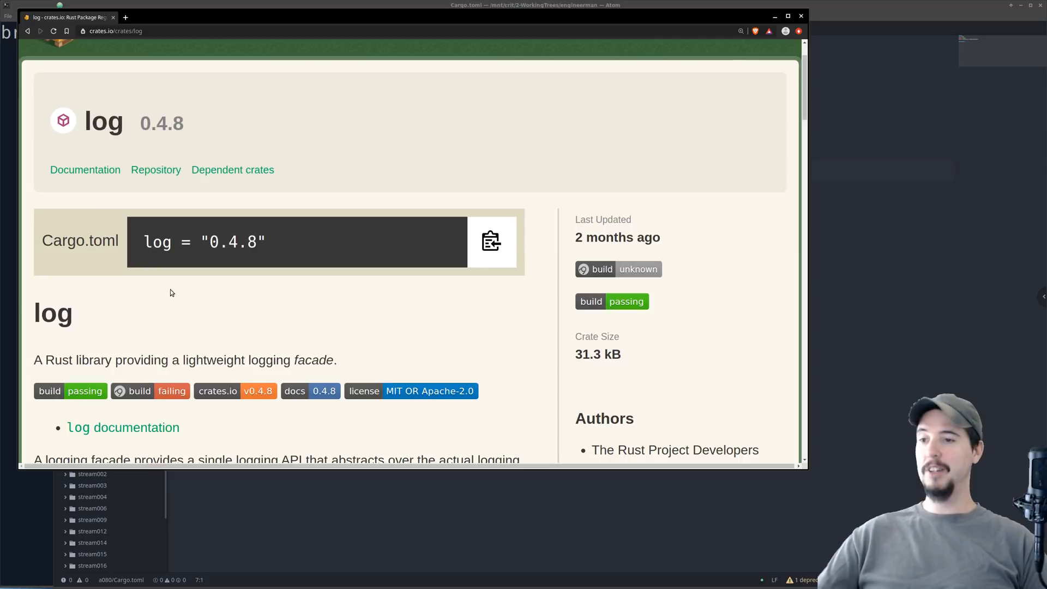
pyautogui.moveTo(302, 255)
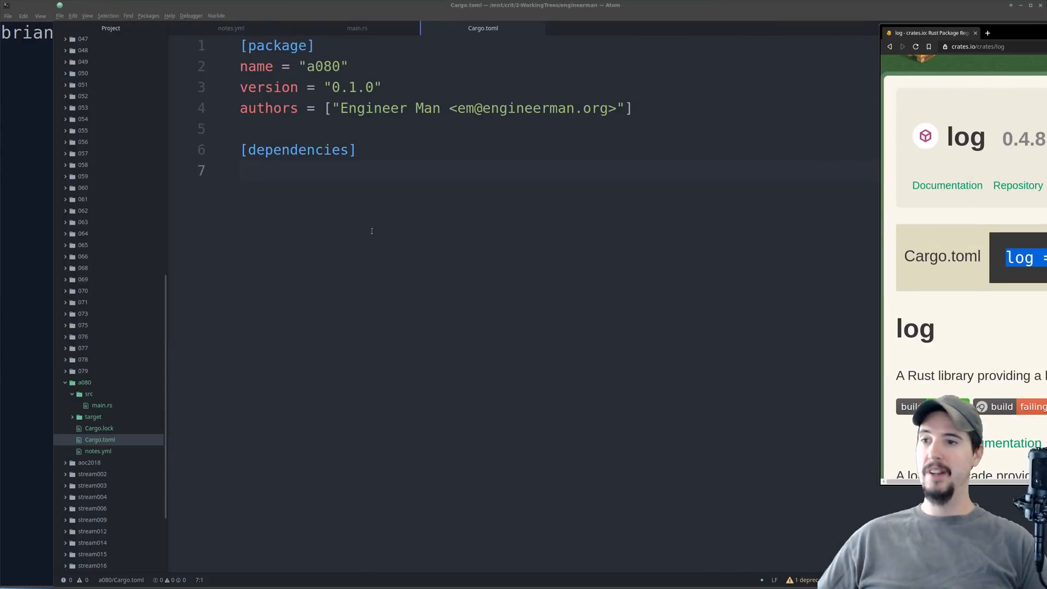
# Enter log = "0.4.8" under [dependencies] in Cargo.toml.
pyautogui.write('log = "0.4.8"')
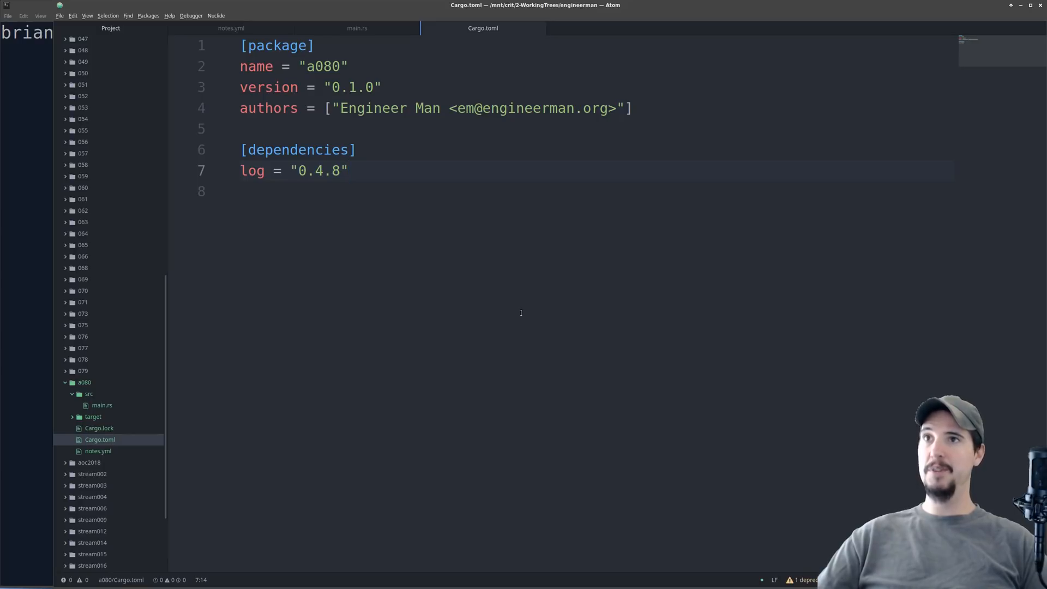
pyautogui.moveTo(693, 302)
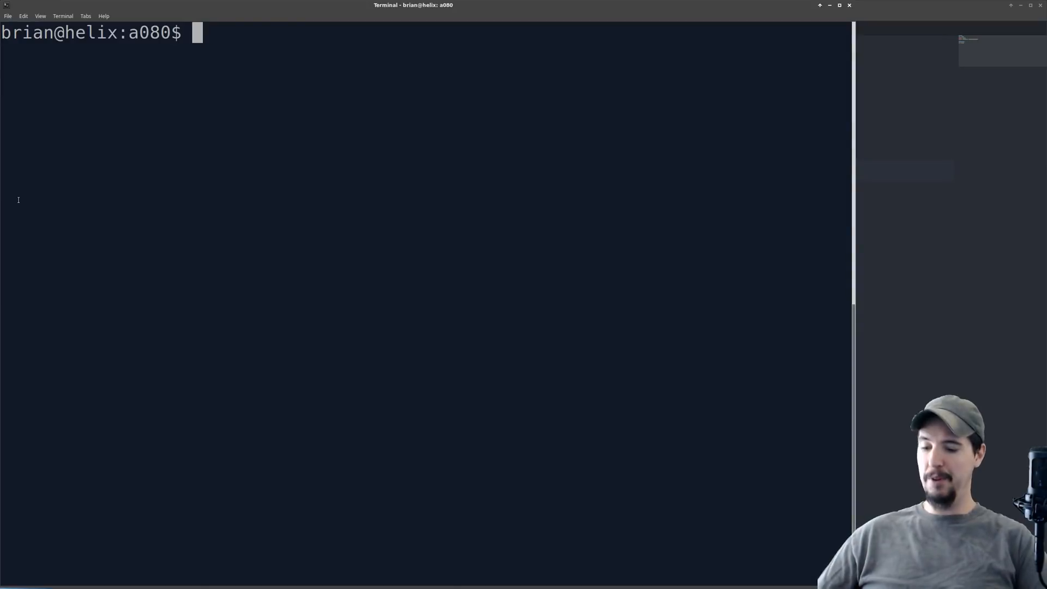
# Run cargo run in a080 so the project builds and prints Hello.
pyautogui.write('cargo run')
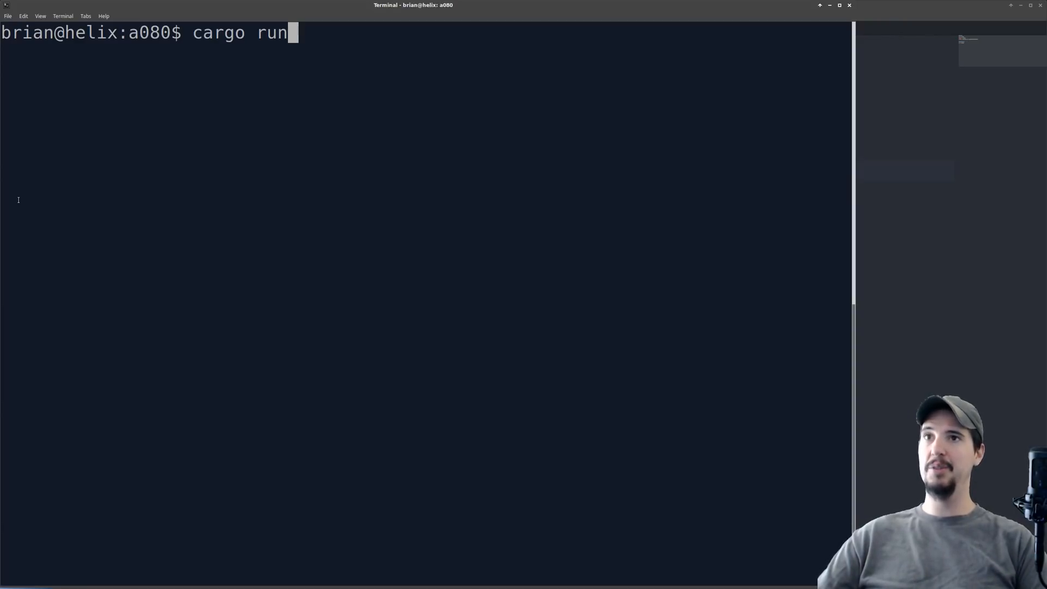
pyautogui.moveTo(436, 261)
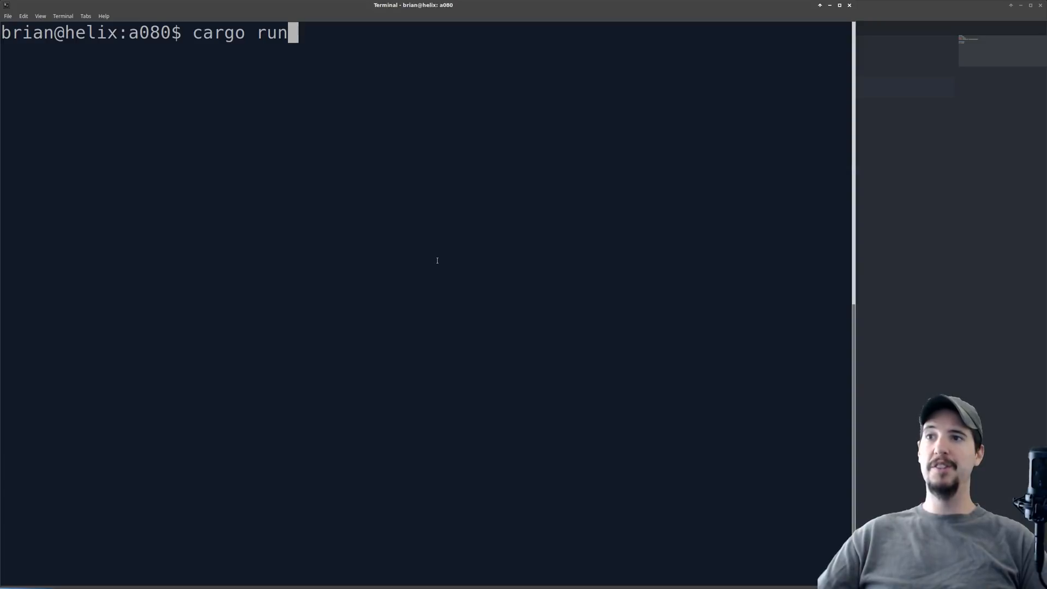
pyautogui.press('Return')
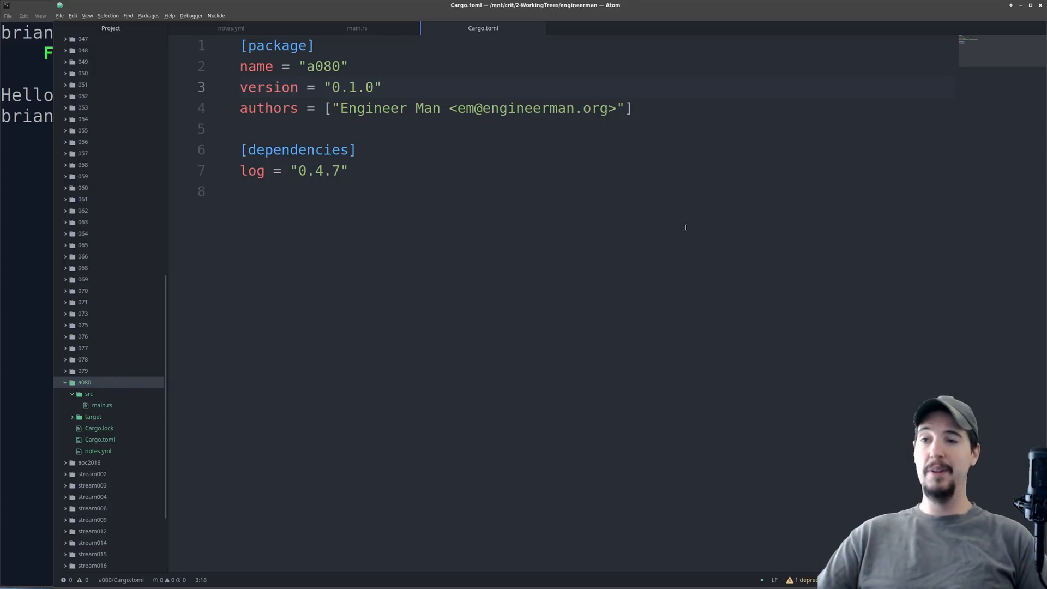
# Switch between main.rs and the hello.rs module, then edit main.rs back to only printing Hello, world!
pyautogui.click(383, 87)
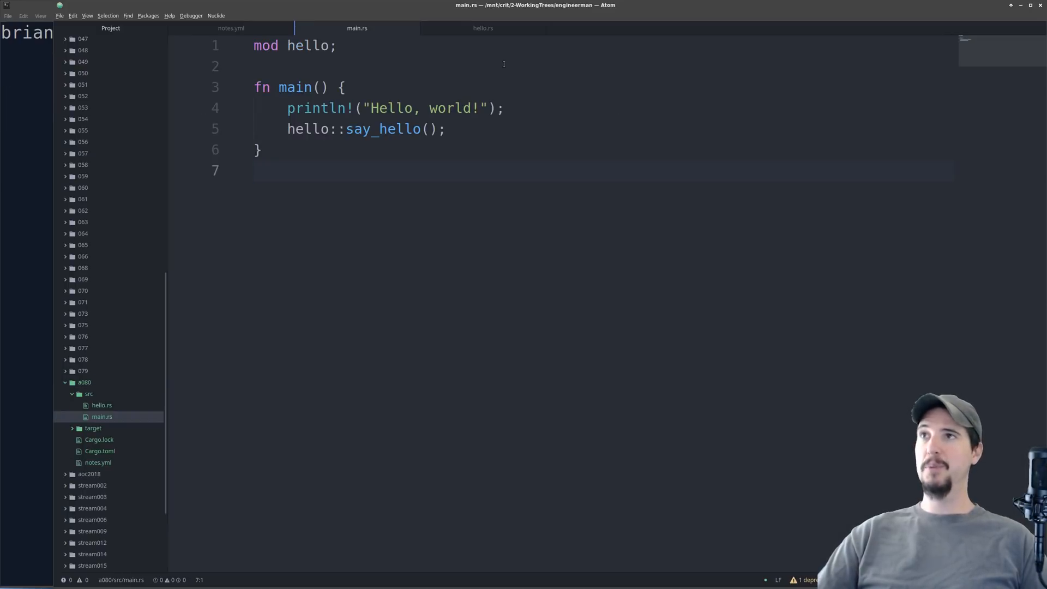
pyautogui.click(482, 28)
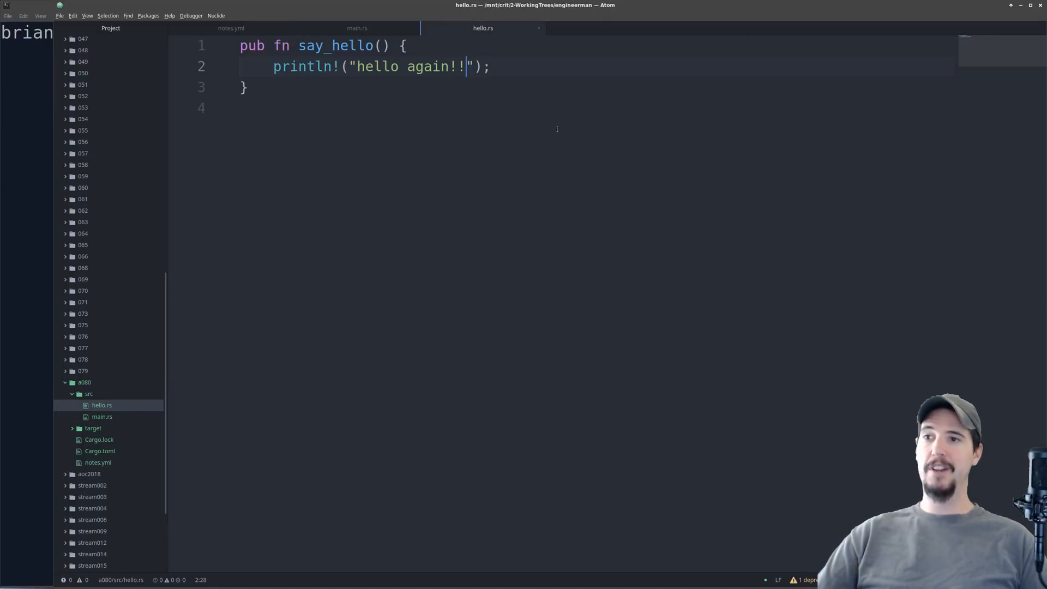
pyautogui.moveTo(439, 197)
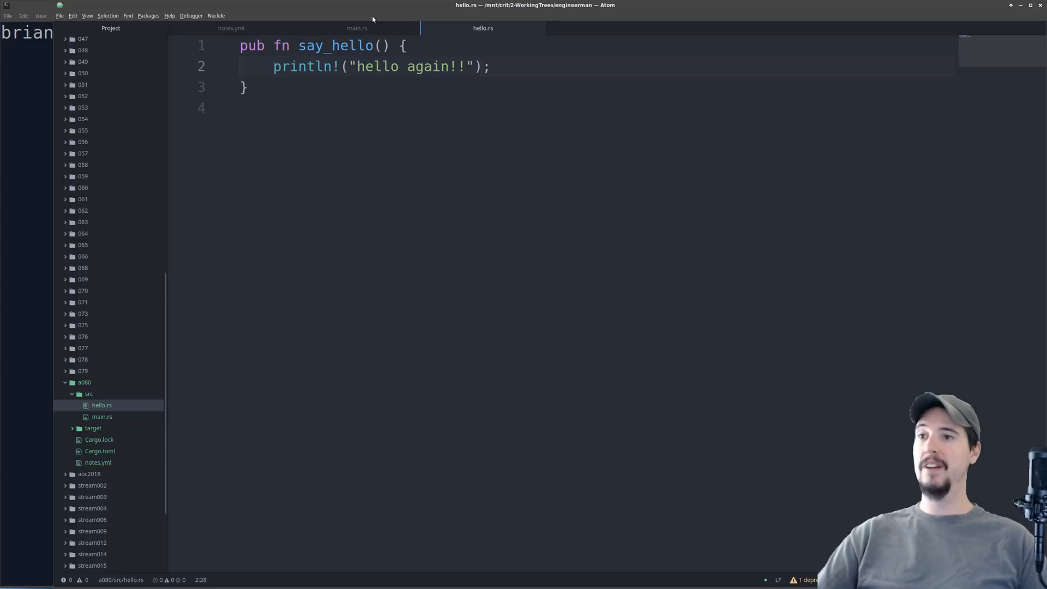
pyautogui.click(357, 29)
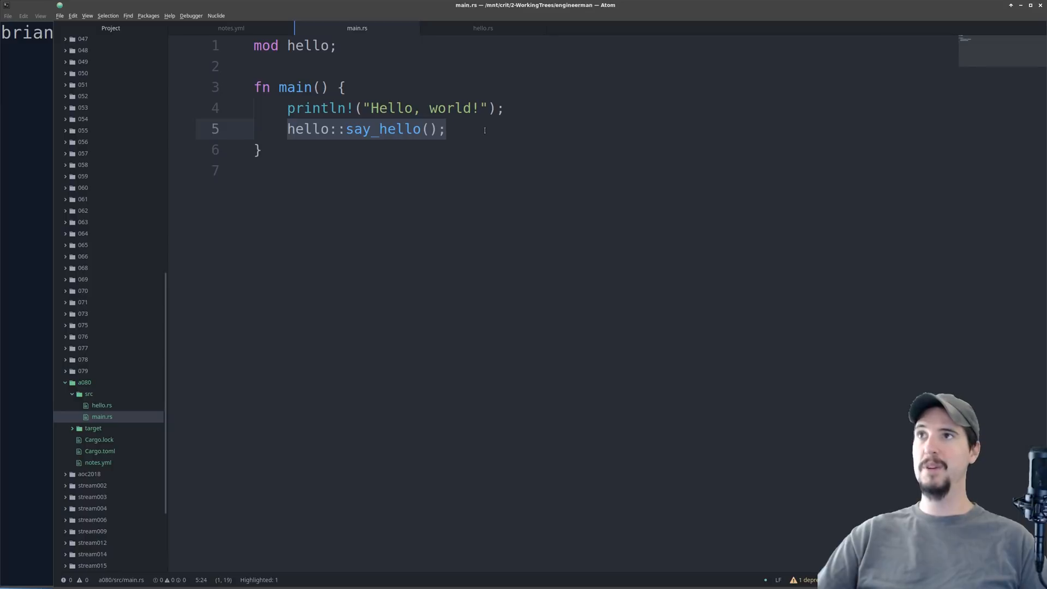
pyautogui.moveTo(288, 427)
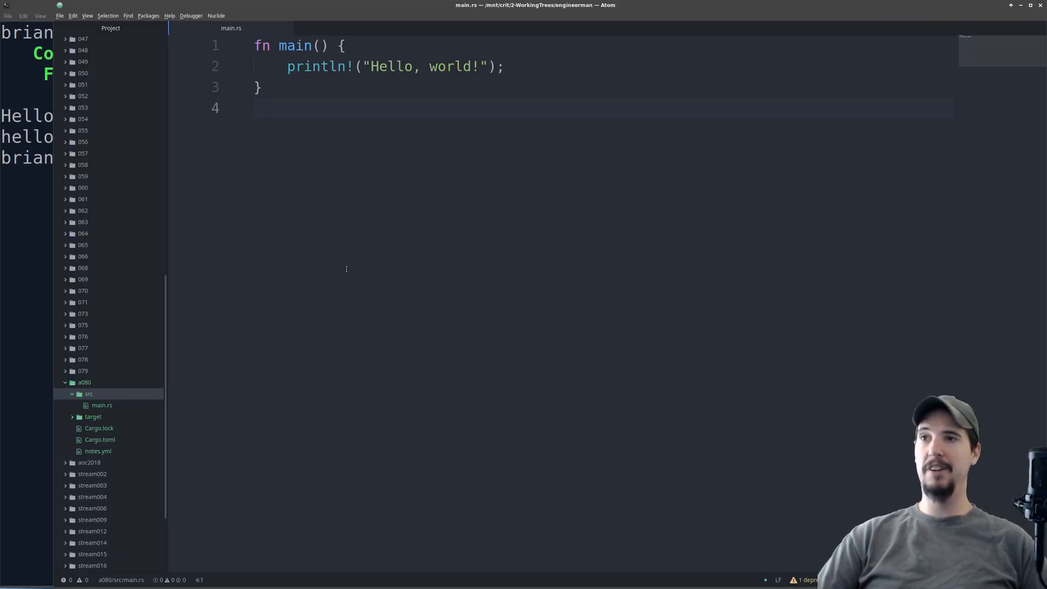
pyautogui.click(255, 108)
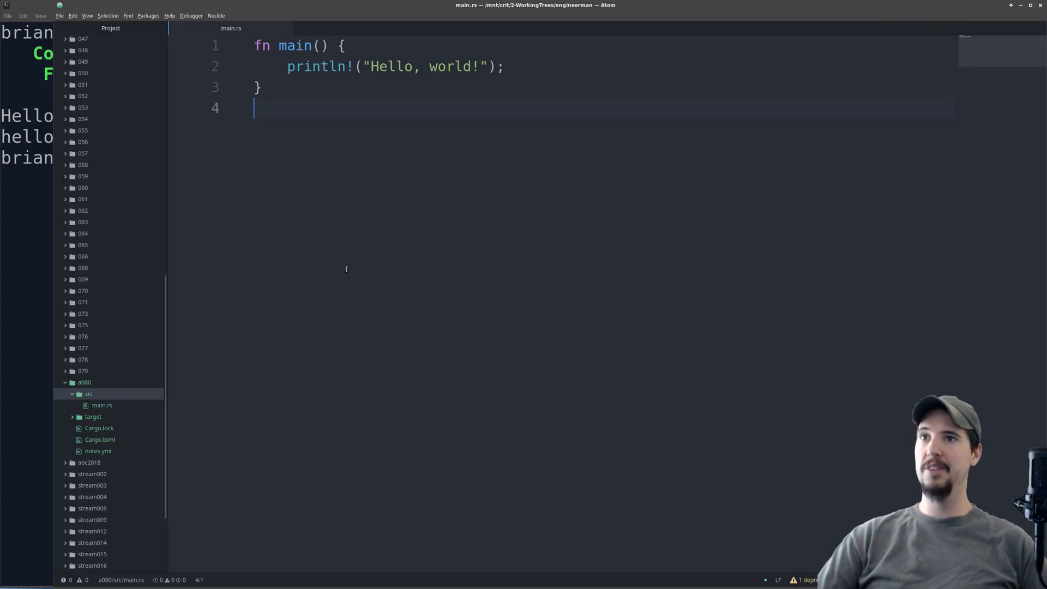